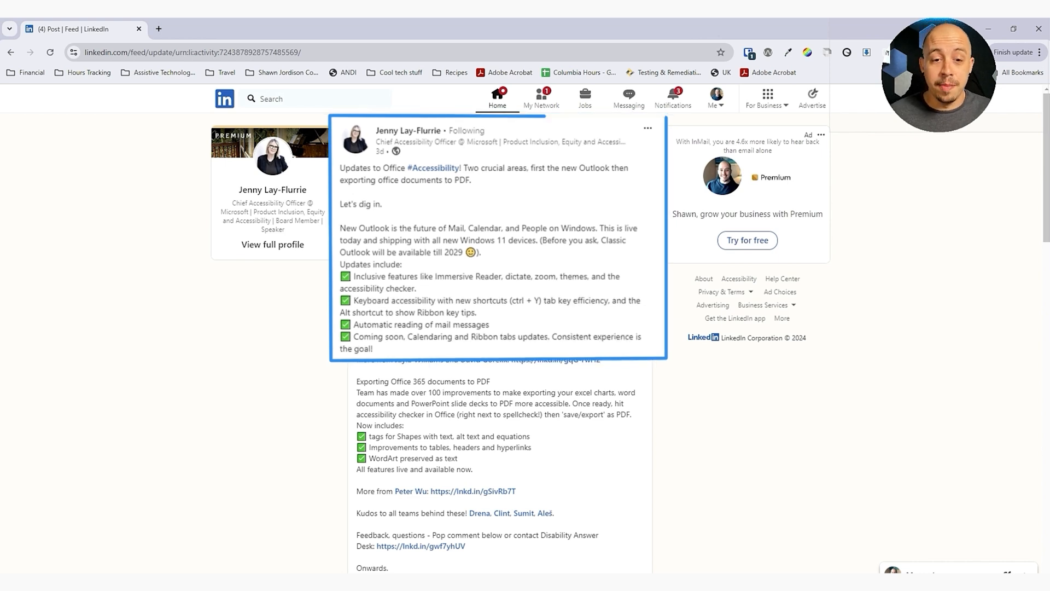
# Insert a Basic Block List SmartArt graphic and type 'Sample 1' in its first block
pyautogui.scroll(-3)
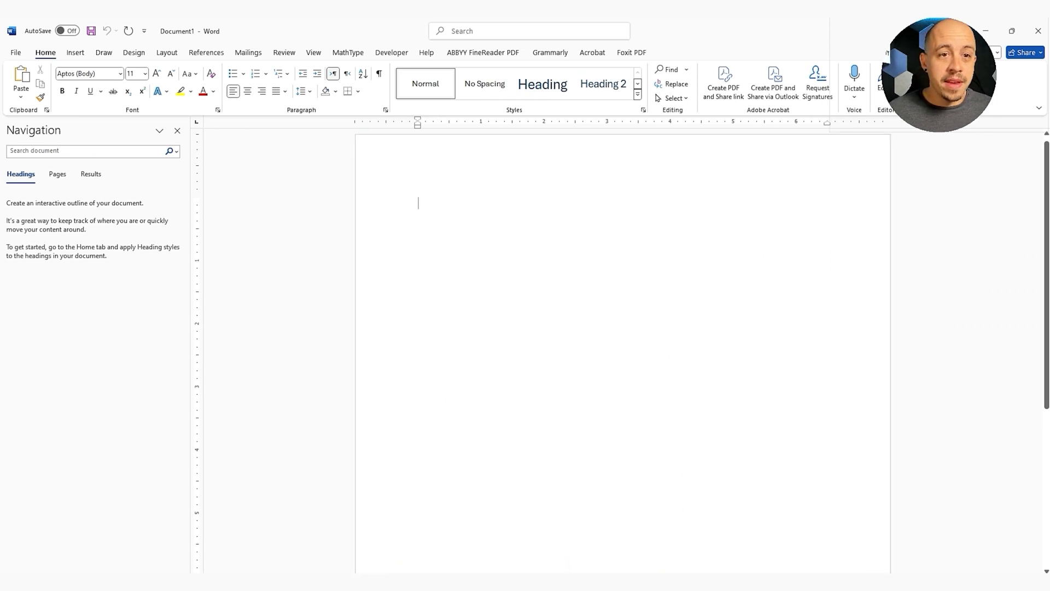
pyautogui.click(75, 53)
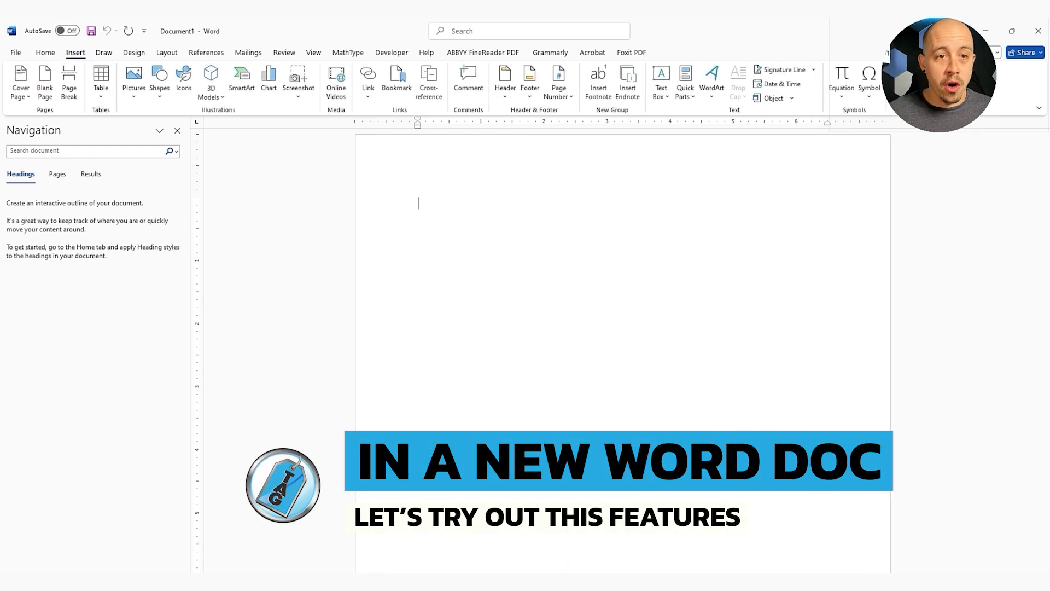
pyautogui.click(241, 80)
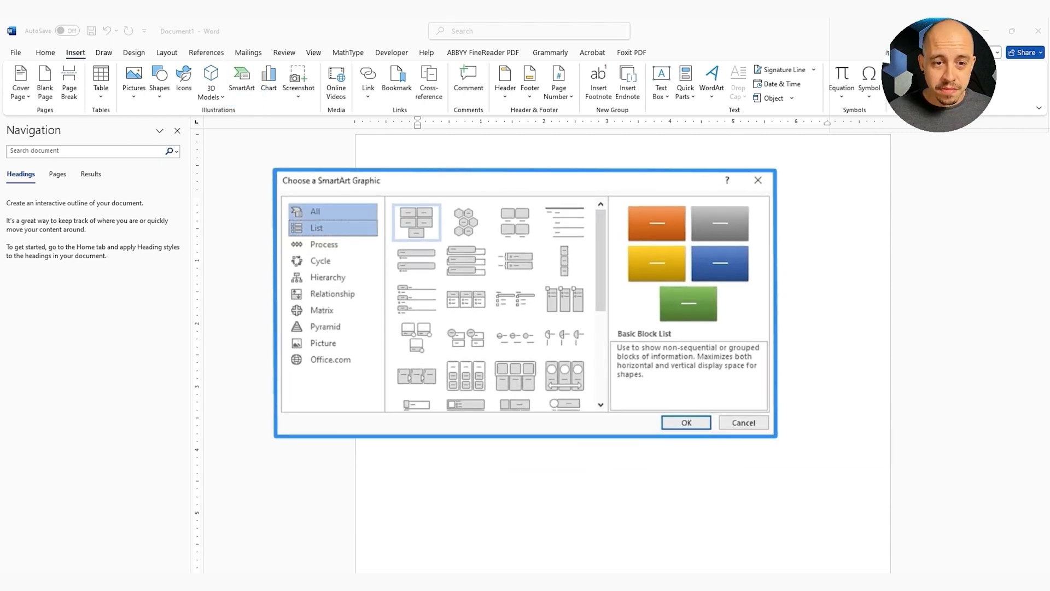
pyautogui.click(315, 211)
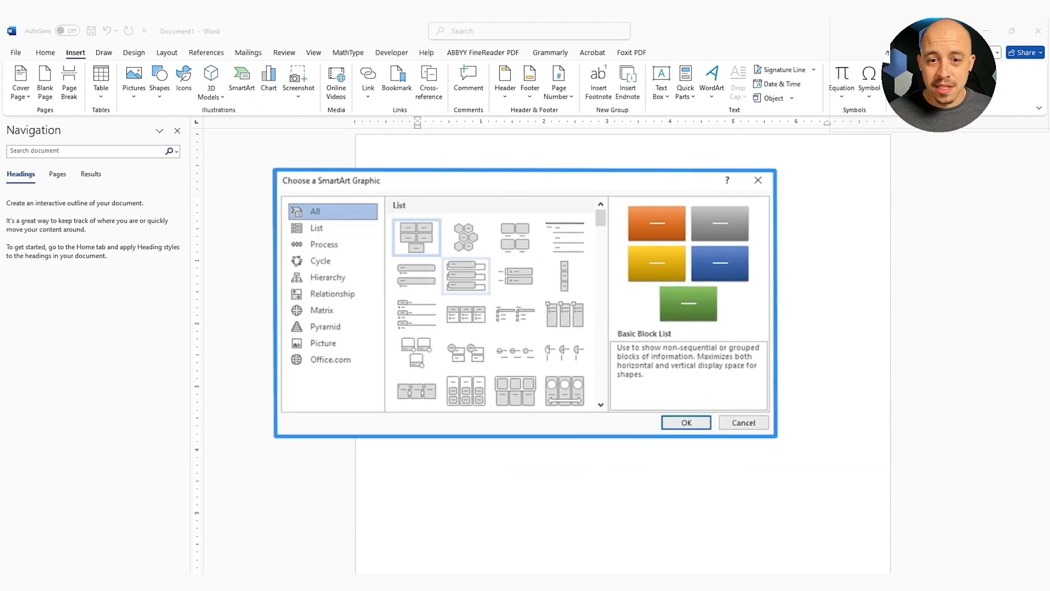
pyautogui.click(684, 421)
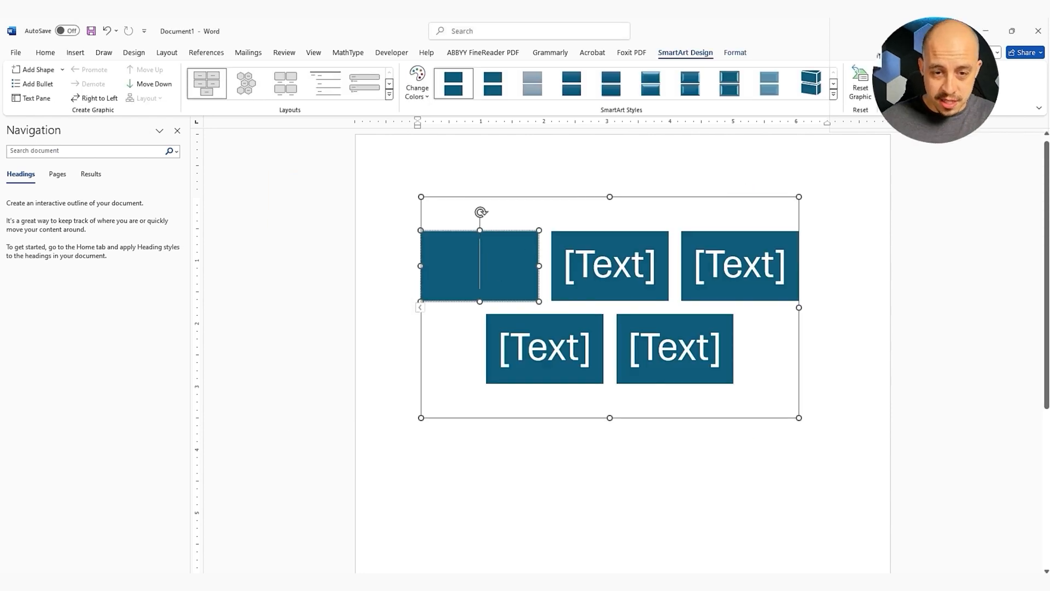
pyautogui.write('Sample 1')
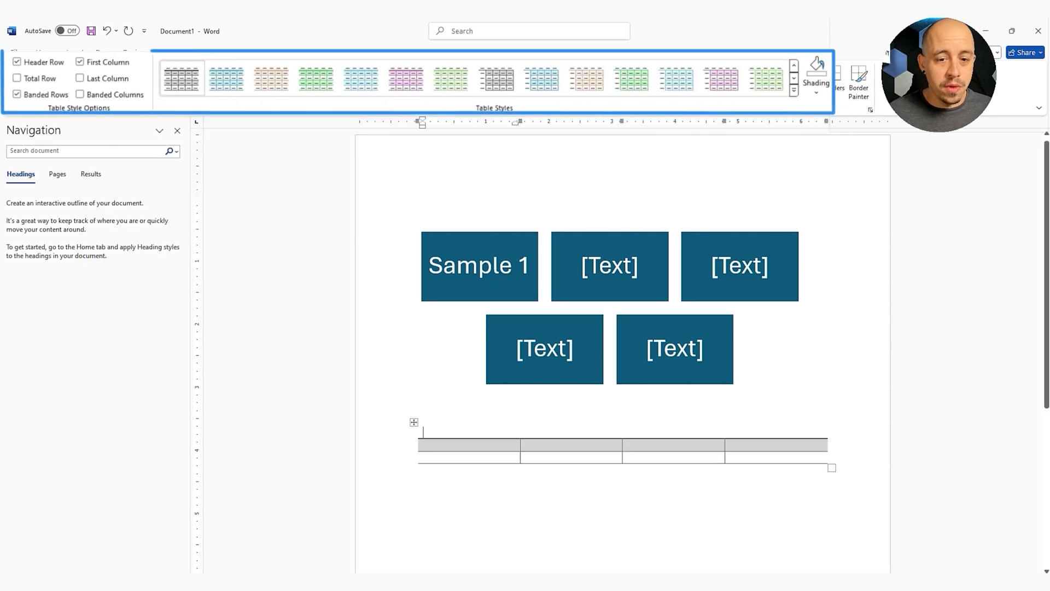
# Apply a dark table style with header row and first column to the new table
pyautogui.click(798, 70)
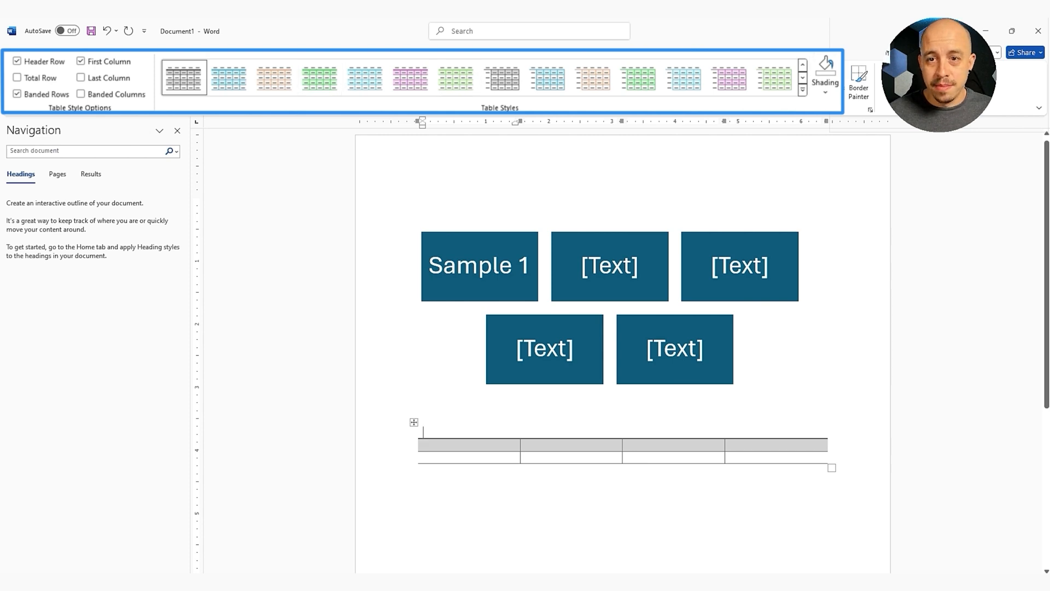
pyautogui.click(501, 76)
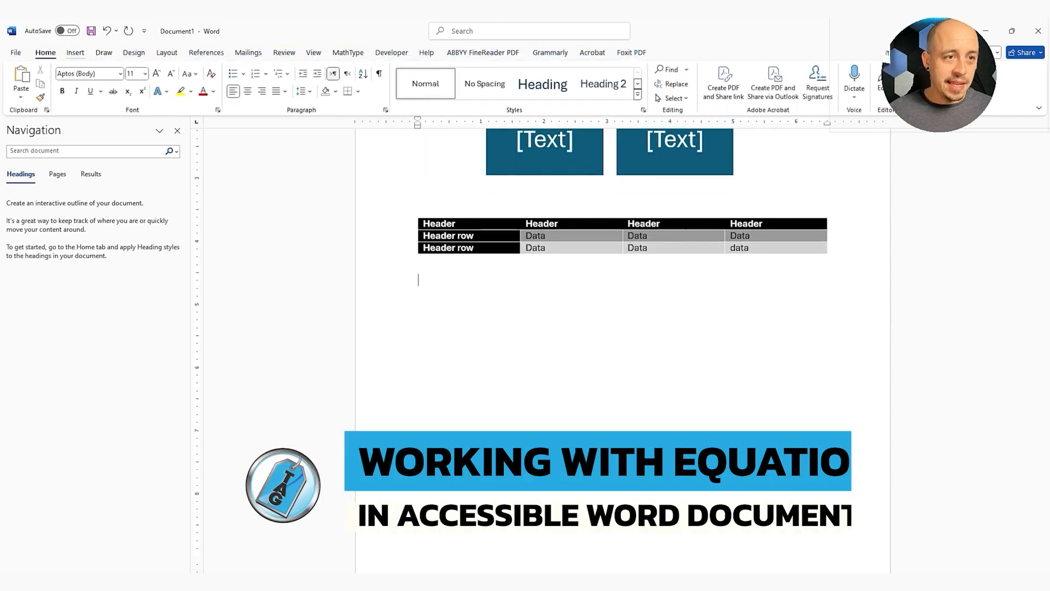
# Insert the quadratic formula equation below the table and start typing 'Micro' before it
pyautogui.click(75, 52)
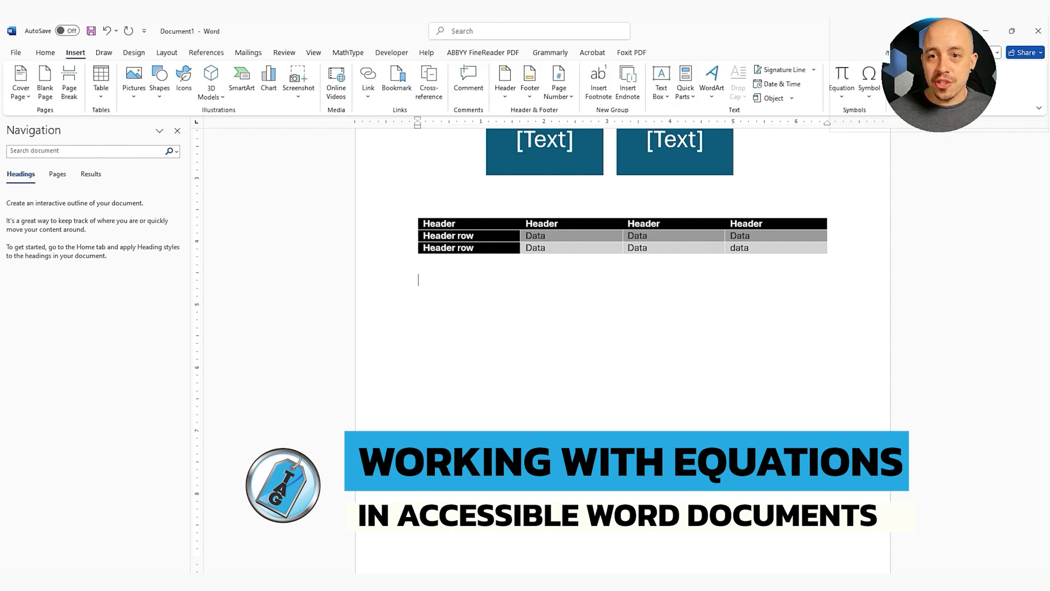
pyautogui.click(842, 80)
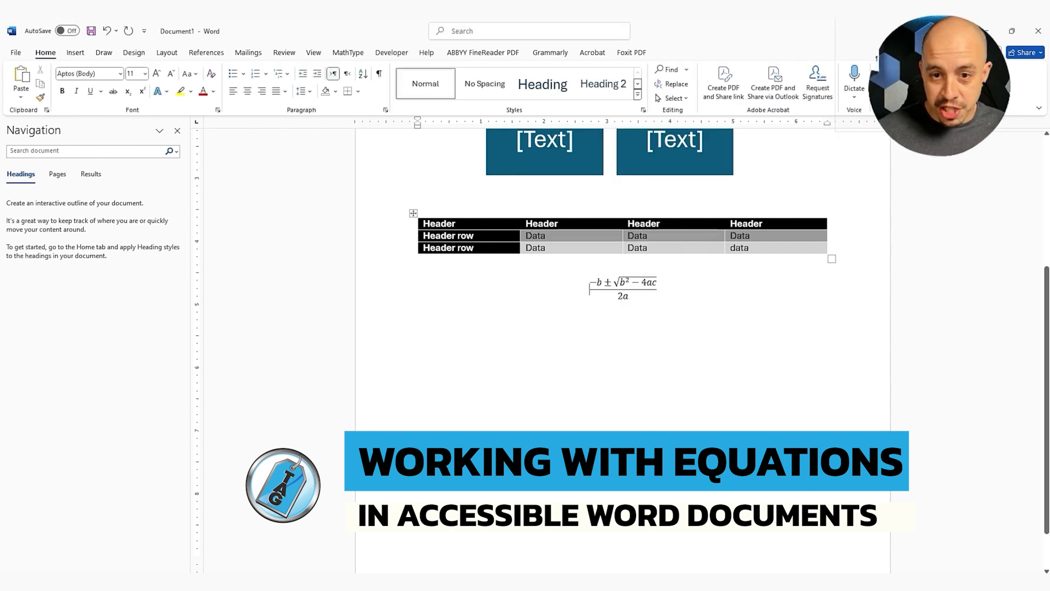
pyautogui.click(623, 288)
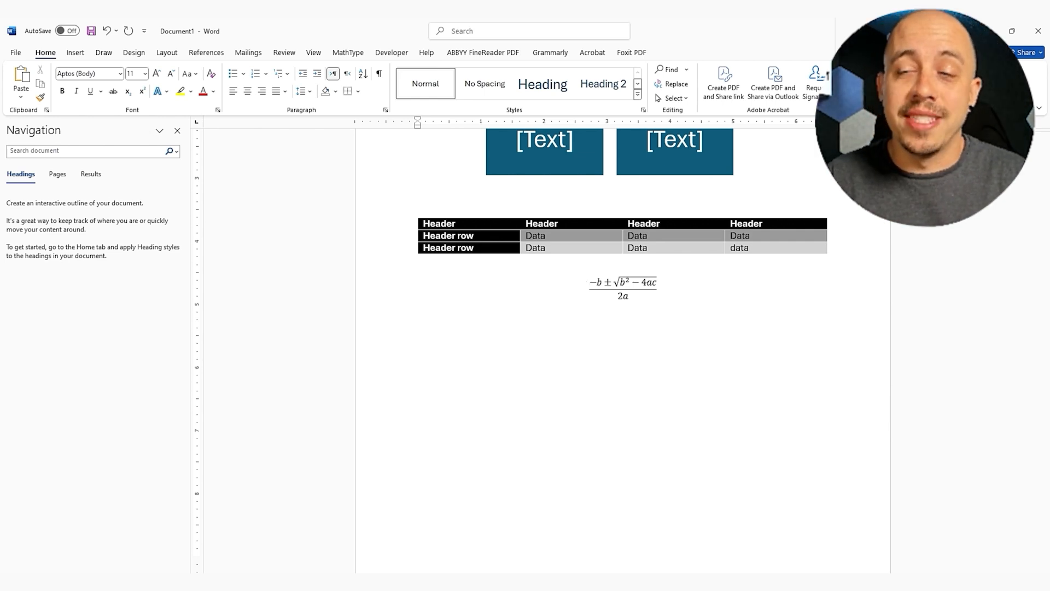
pyautogui.click(591, 288)
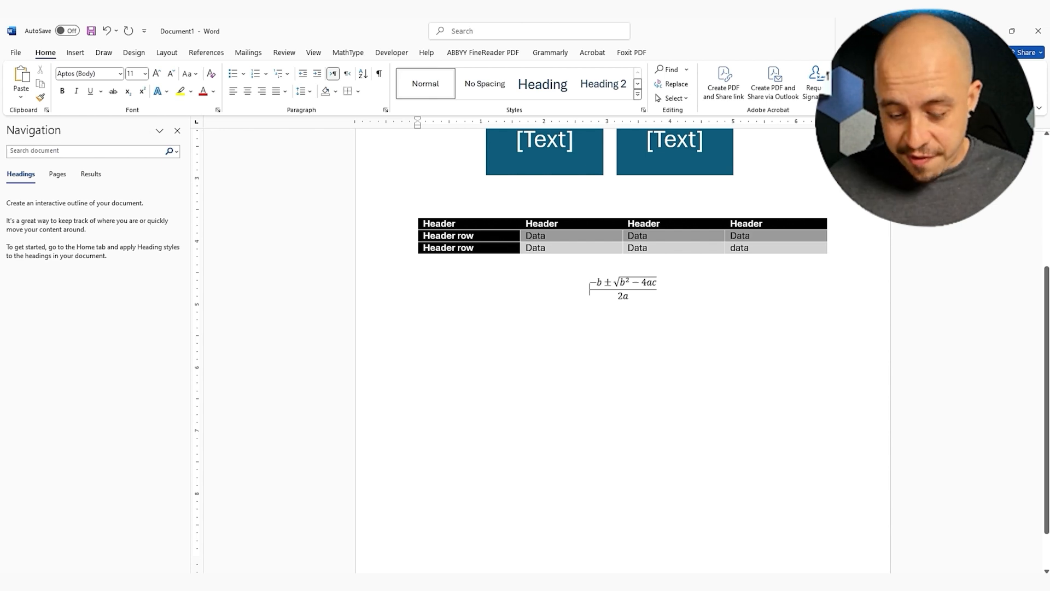
pyautogui.write('Micro')
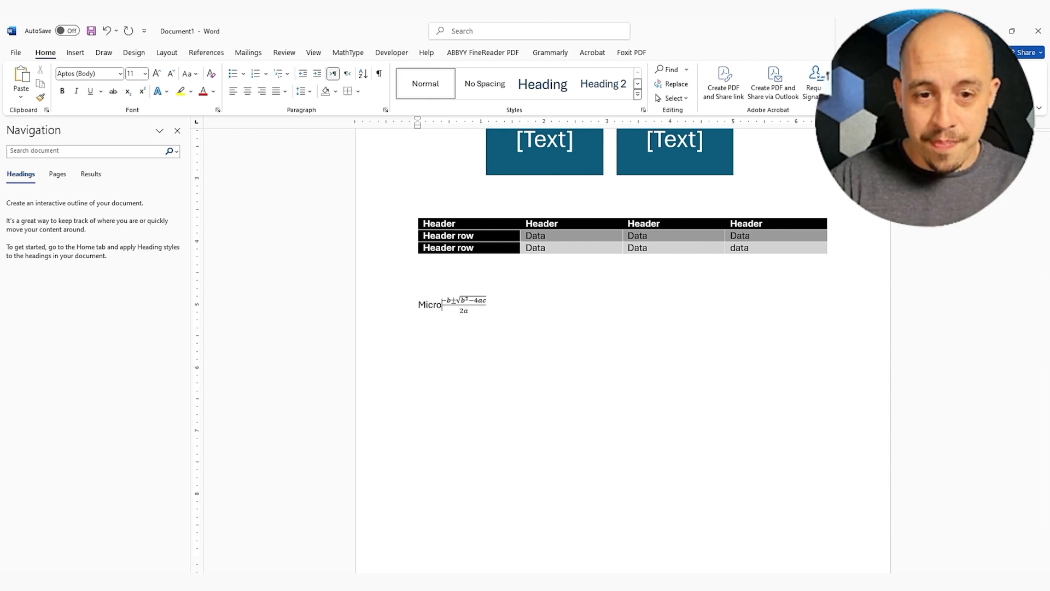
# Finish the label 'Microsoft equation editor:' and type 'As mathType (mathml)' on a new line below
pyautogui.write('soft equa')
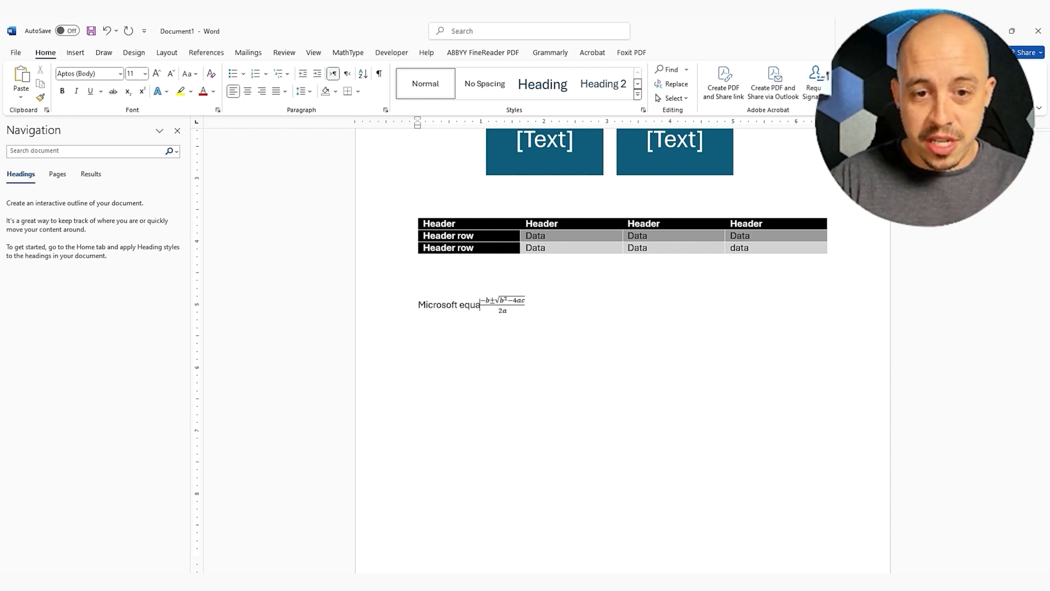
pyautogui.write('tion editor:')
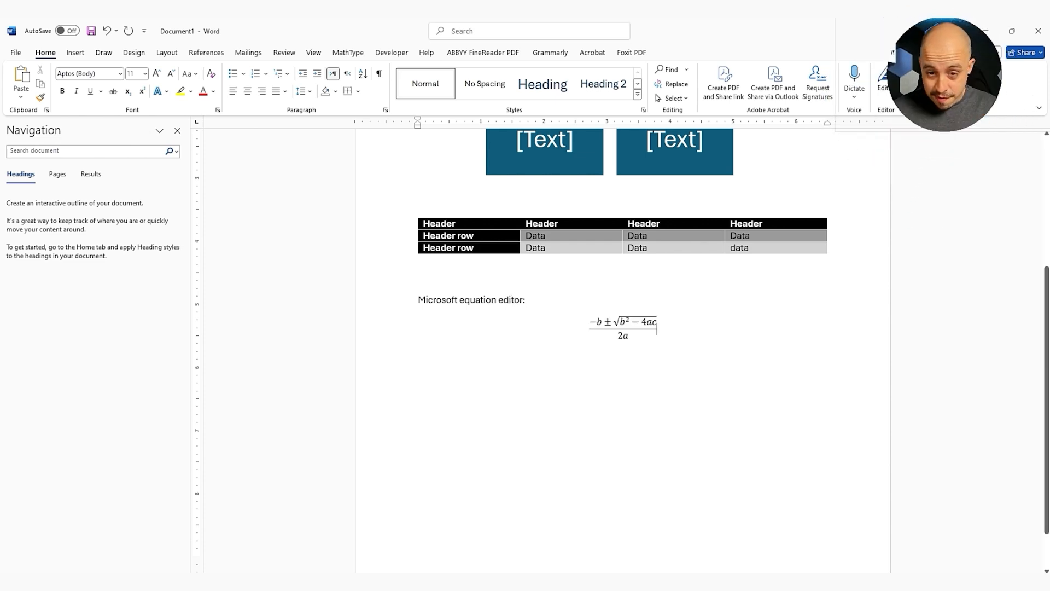
pyautogui.click(348, 52)
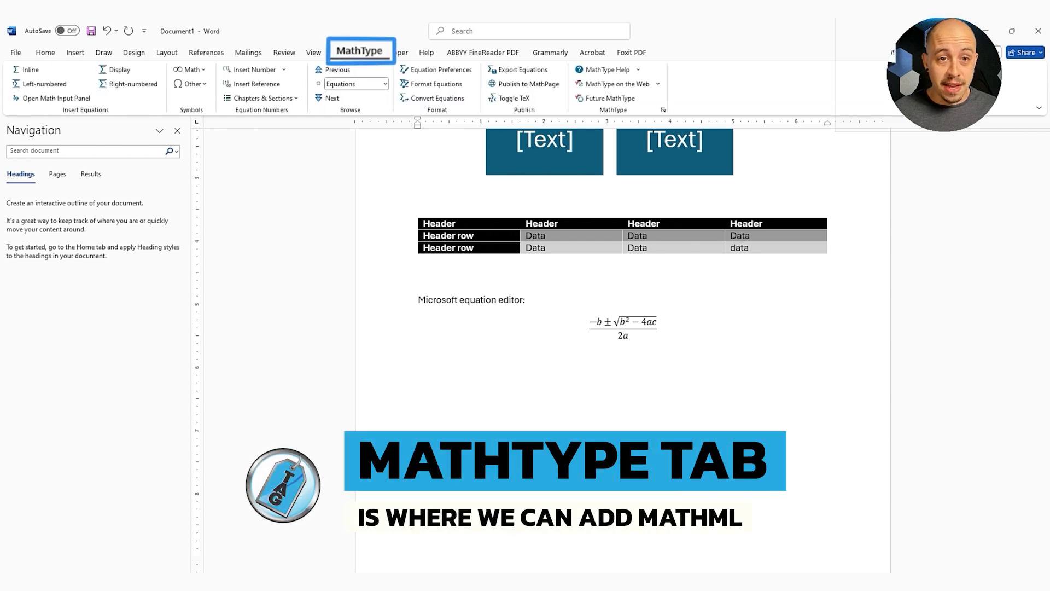
pyautogui.click(623, 329)
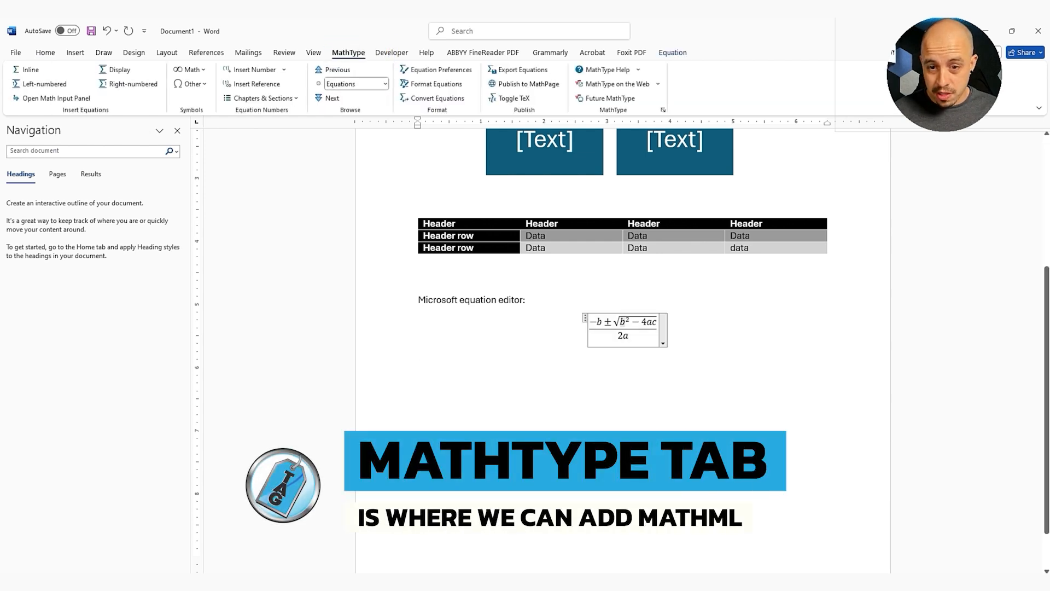
pyautogui.click(418, 352)
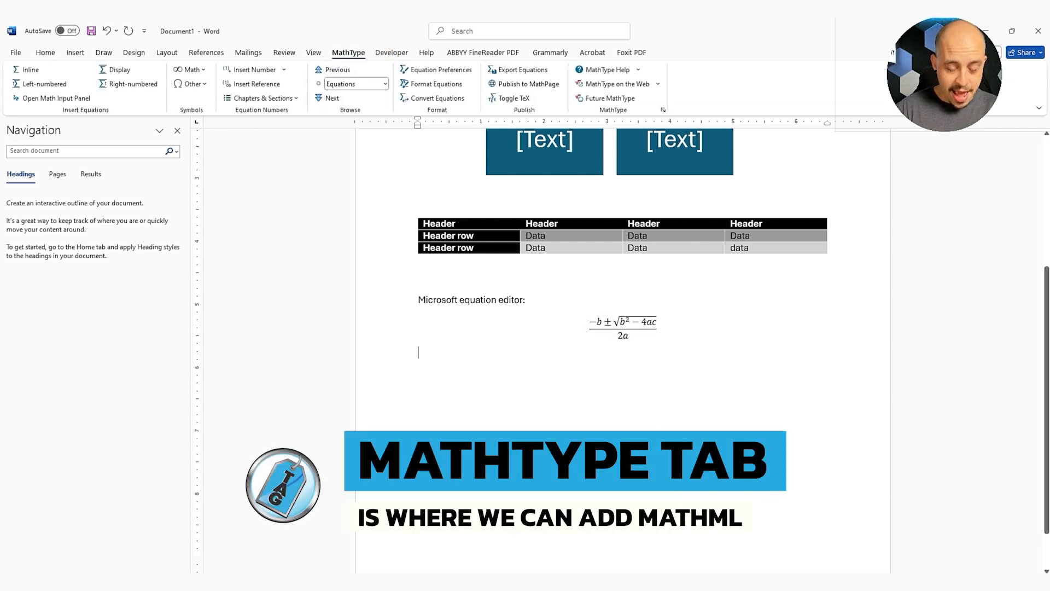
pyautogui.write('As mathType (')
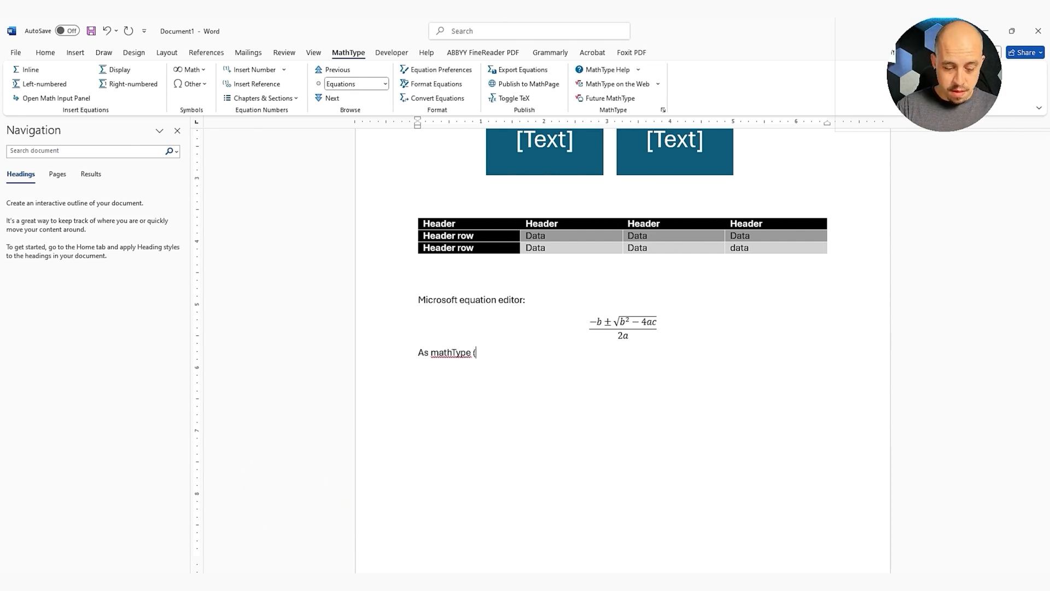
pyautogui.write('mathml)')
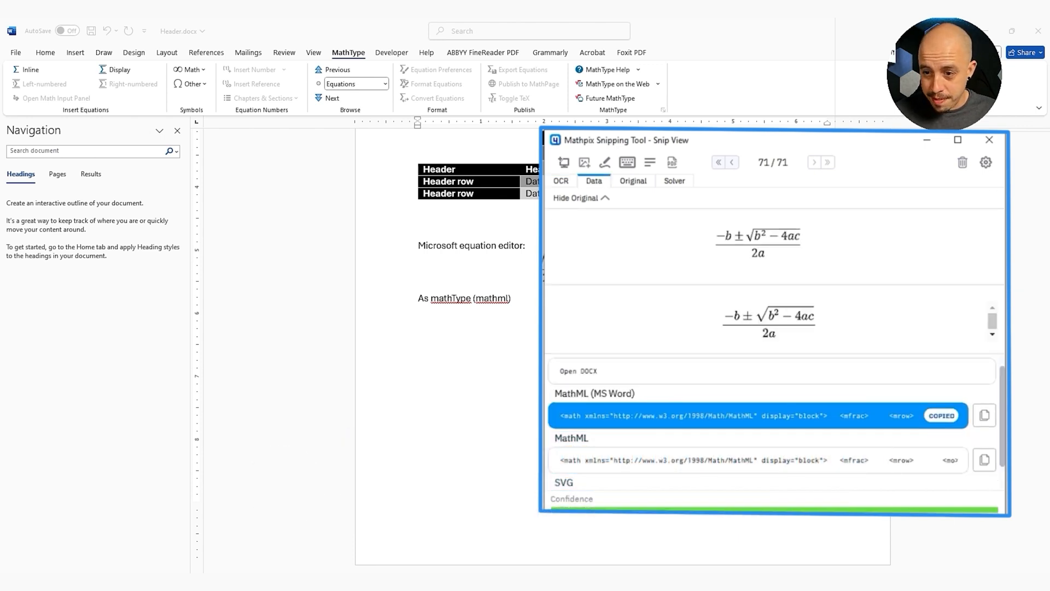
# Copy the quadratic formula's MathML (MS Word) output from Mathpix Snip View
pyautogui.click(990, 140)
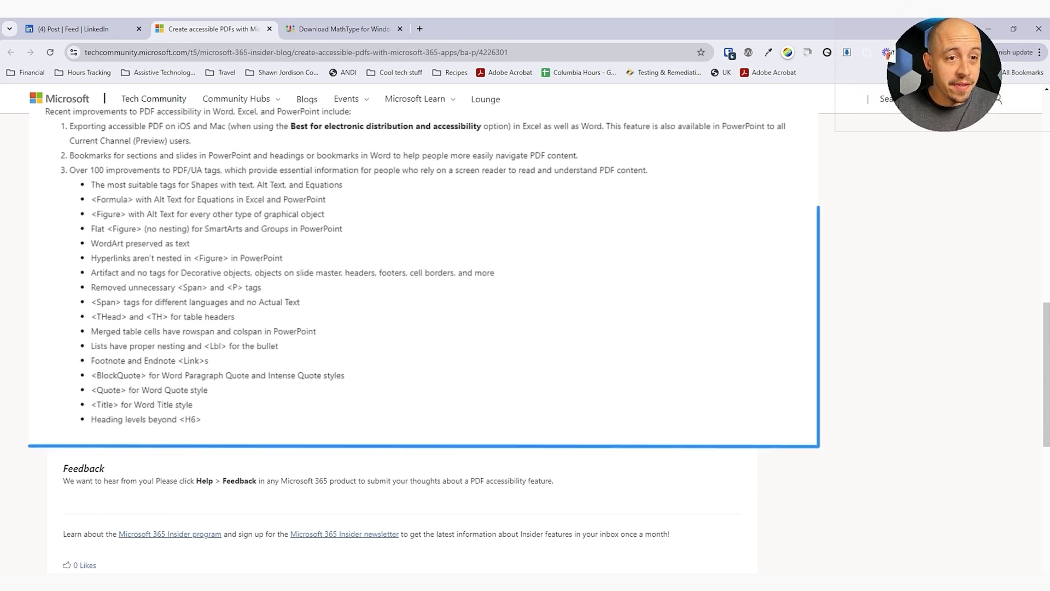
# Scroll the Tech Community blog post to the PDF/UA tag improvements list
pyautogui.scroll(3)
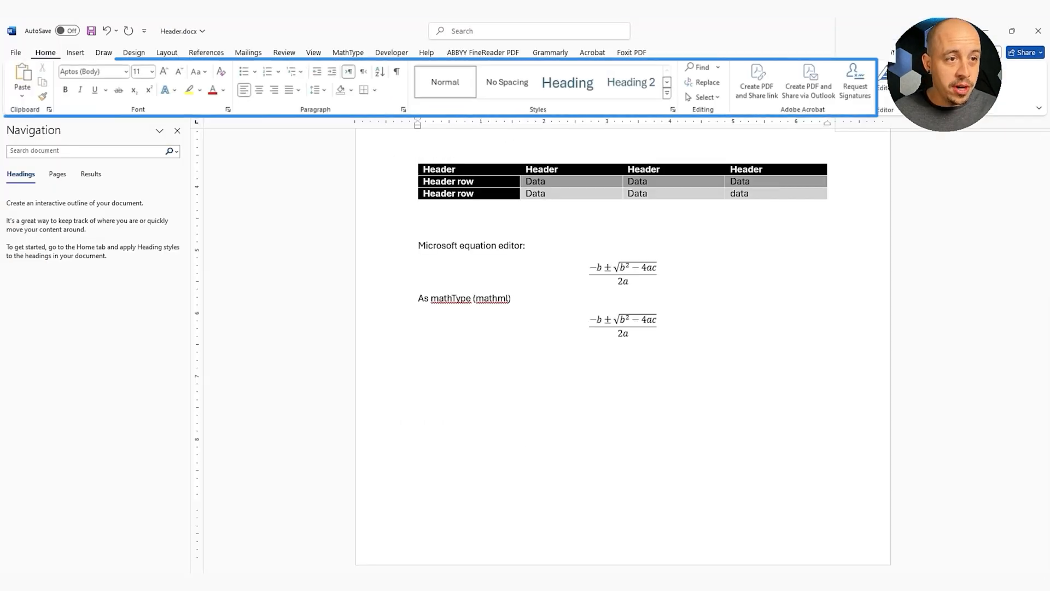
# Type 'Sample title' on a line below the second equation
pyautogui.write('Sample ti')
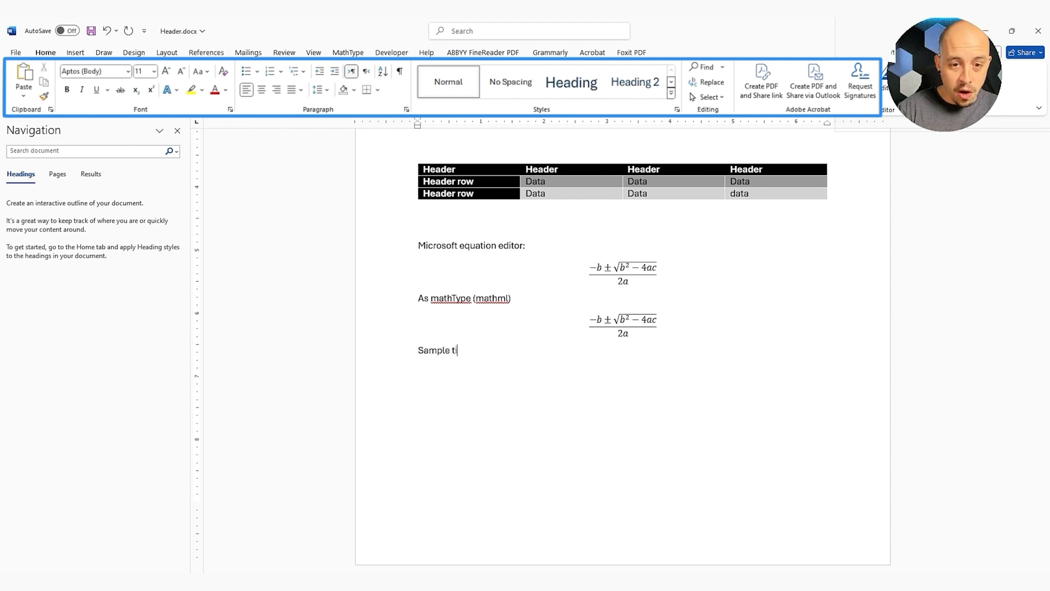
pyautogui.write('tle')
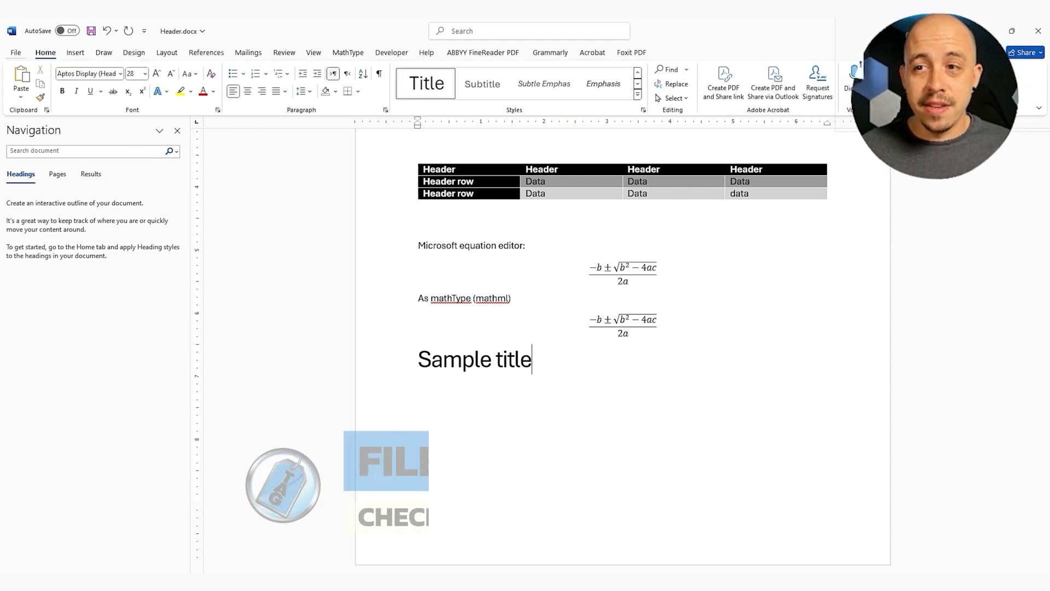
# Run the accessibility check and set the SmartArt graphic's alt text to 'Sample 1'
pyautogui.click(15, 52)
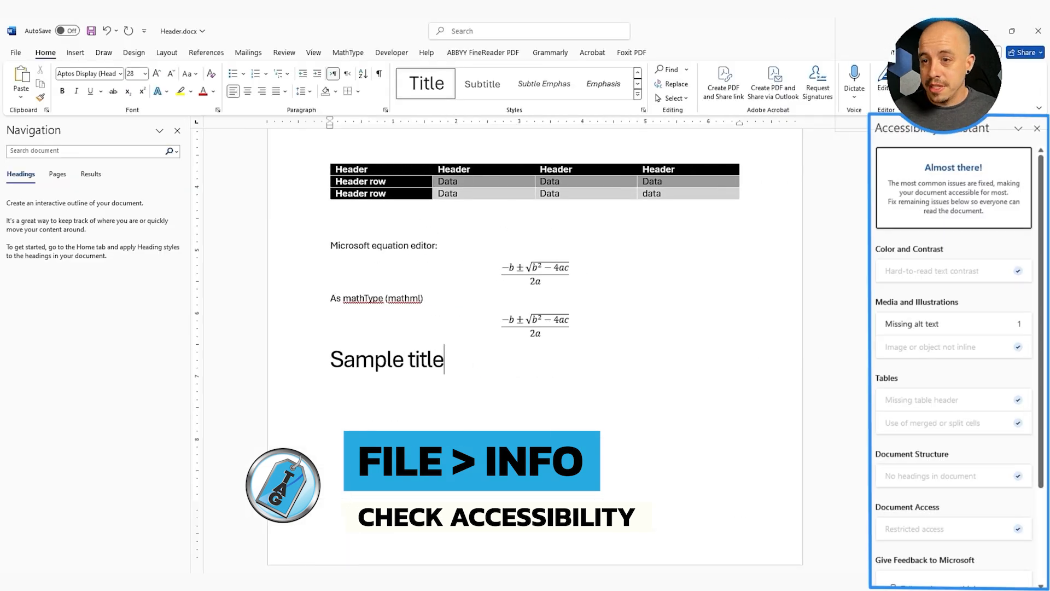
pyautogui.click(911, 324)
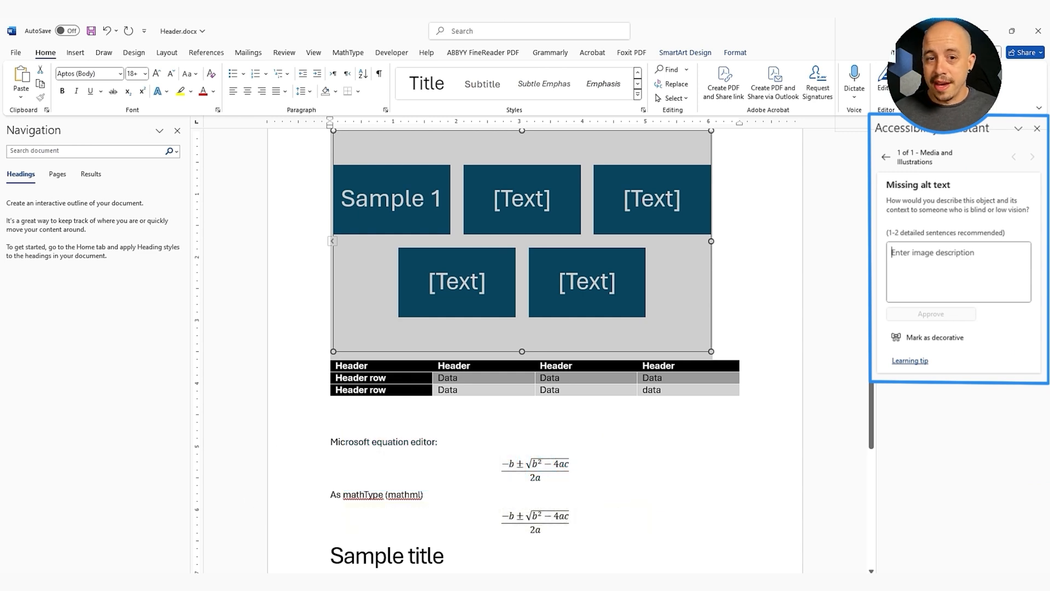
pyautogui.write('Samp')
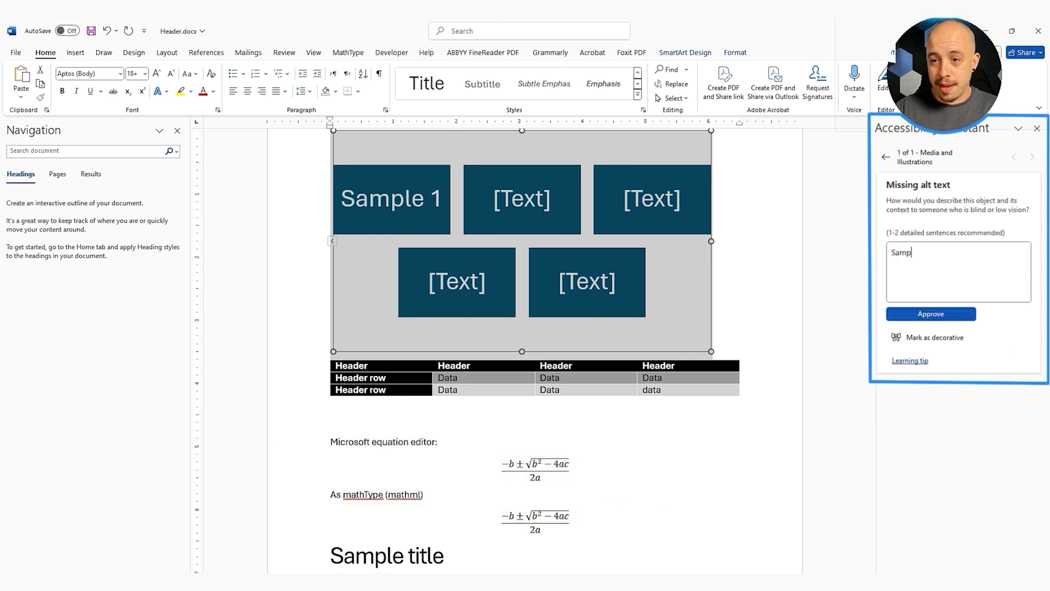
pyautogui.write('le 1')
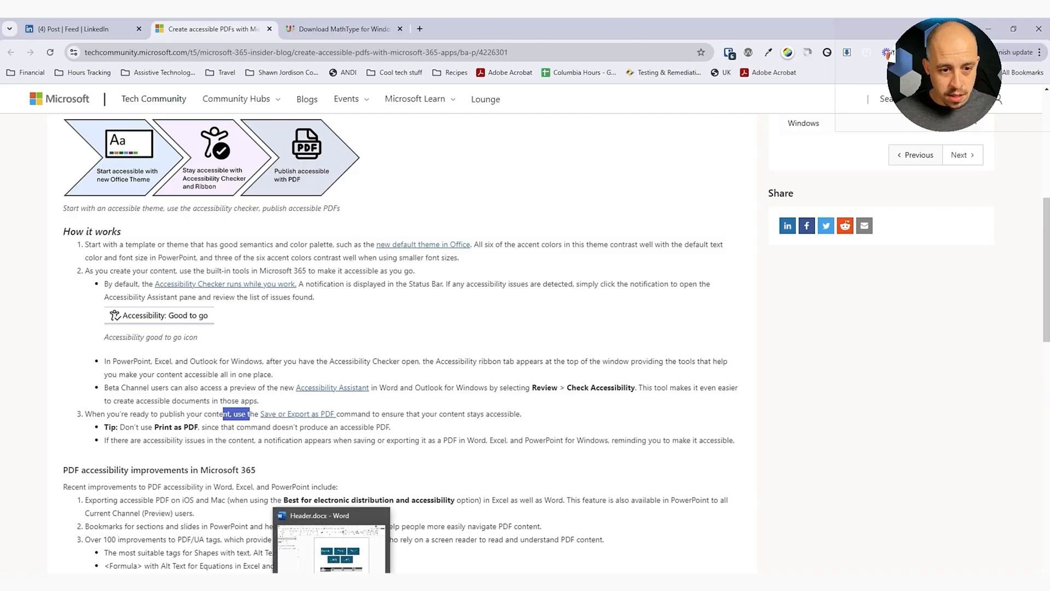
pyautogui.click(330, 542)
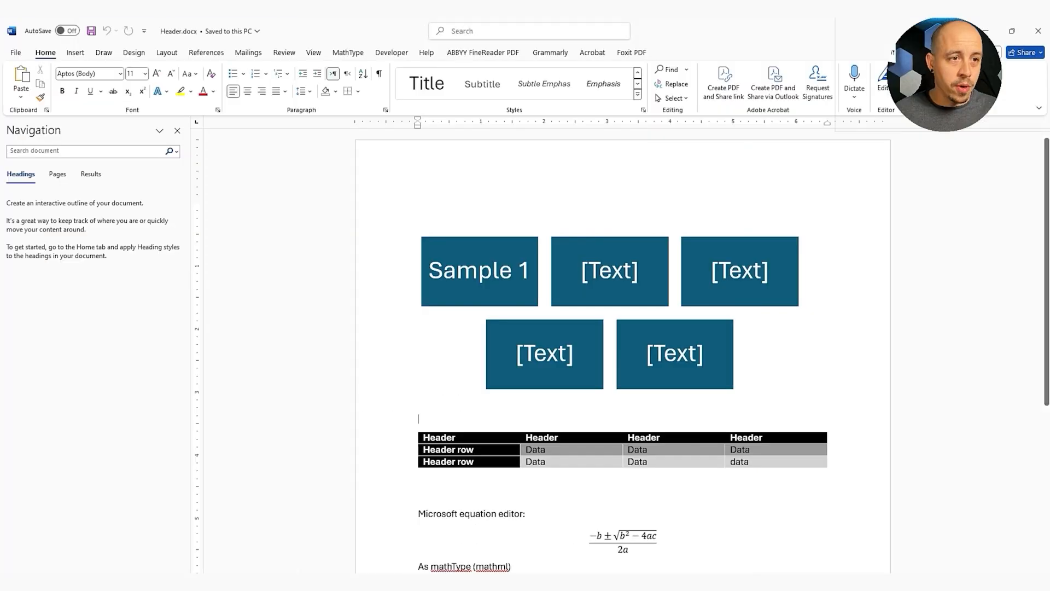
# Export the document as Header.pdf with accessibility structure tags, then open the PDF
pyautogui.click(15, 52)
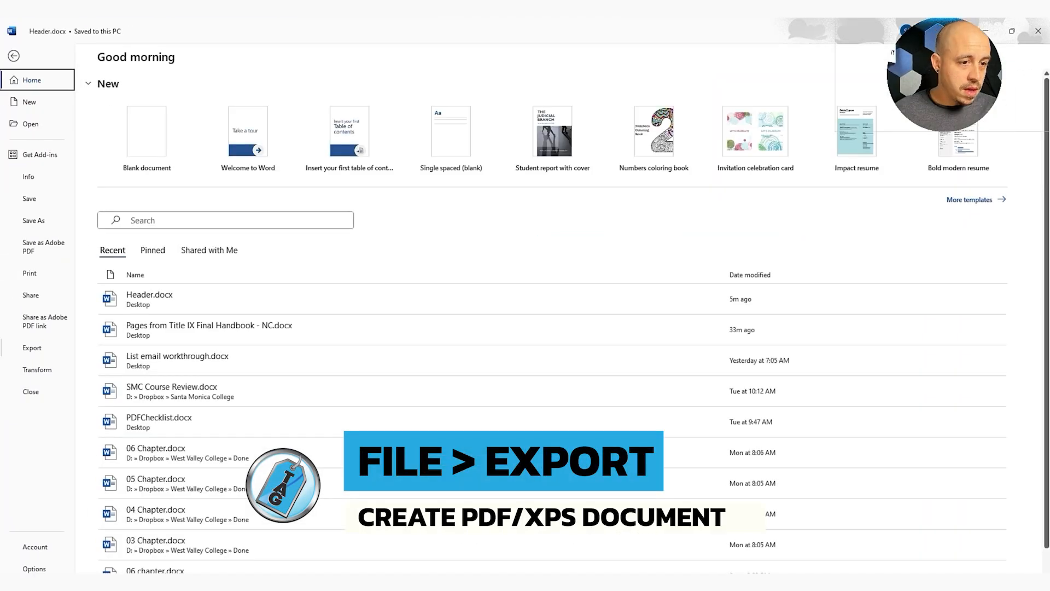
pyautogui.click(32, 347)
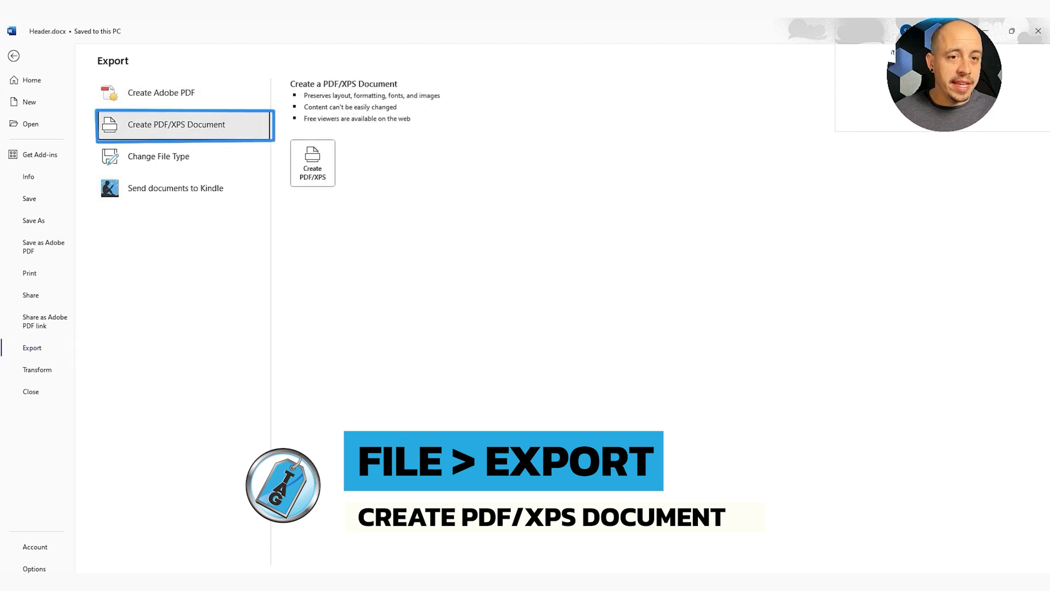
pyautogui.click(312, 163)
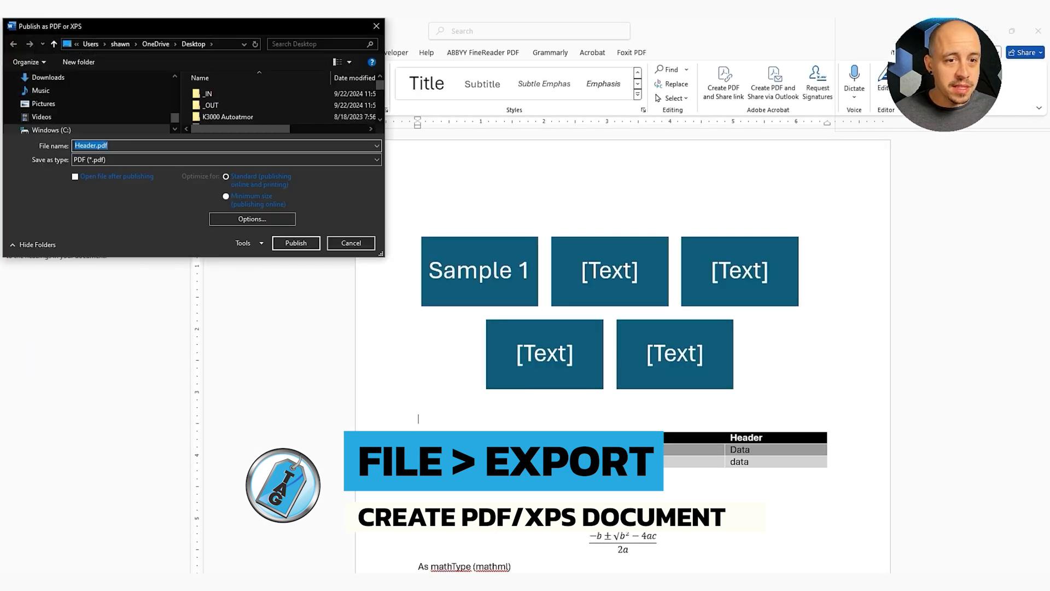
pyautogui.click(251, 218)
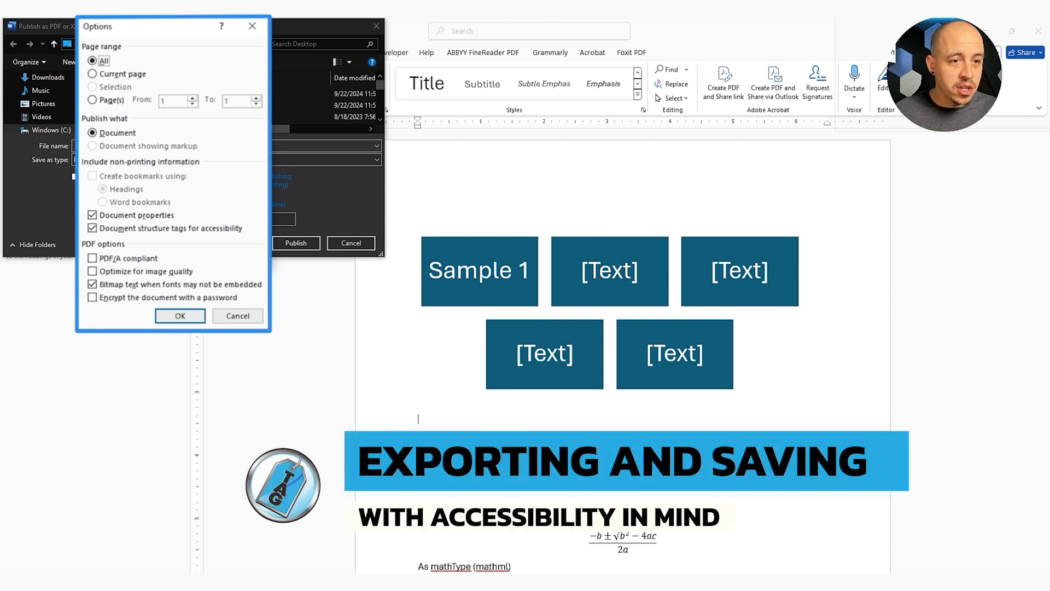
pyautogui.click(179, 315)
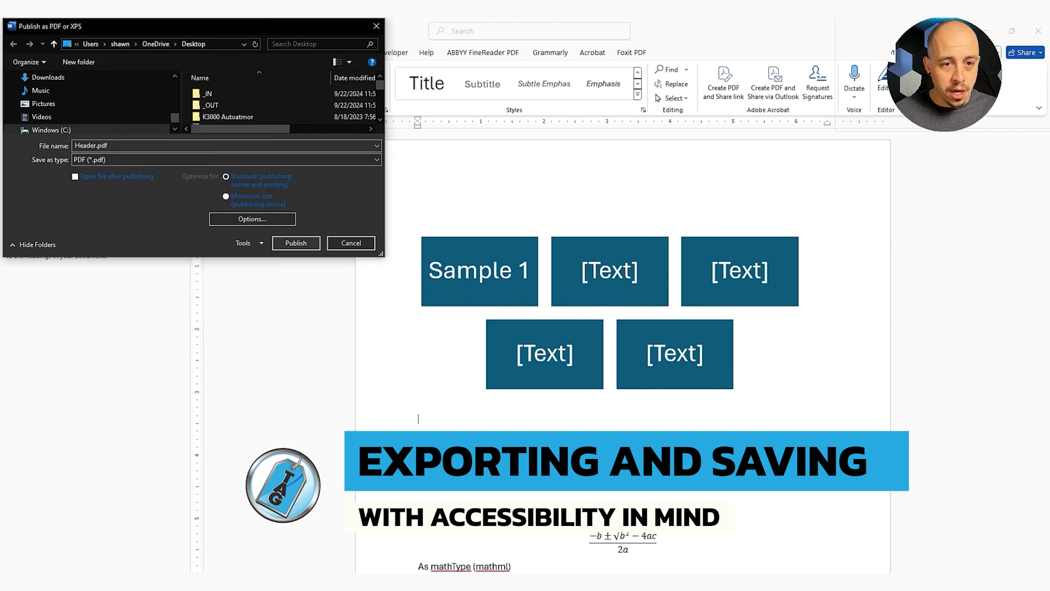
pyautogui.click(295, 242)
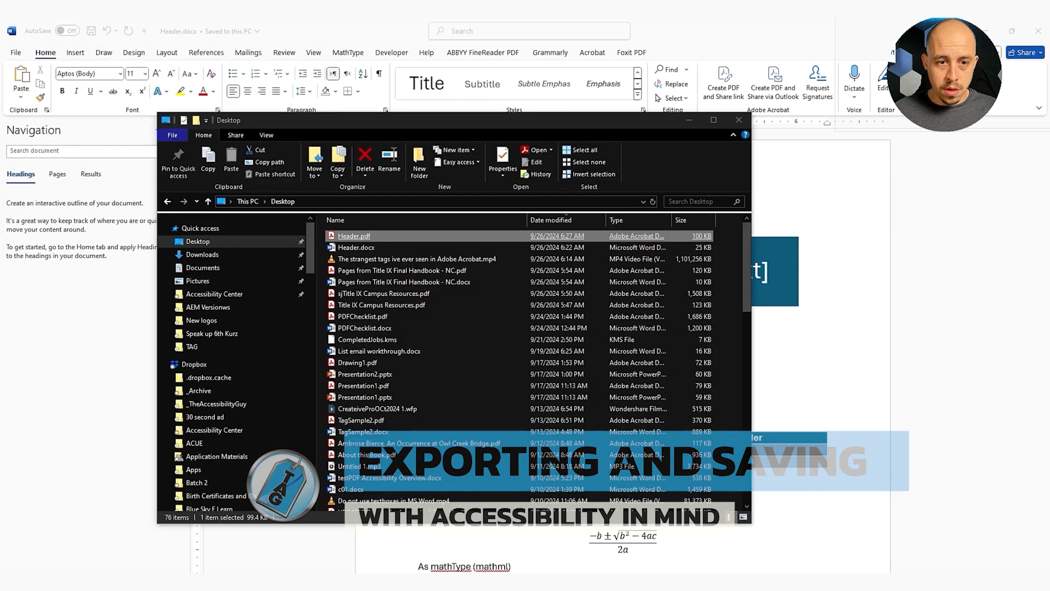
pyautogui.doubleClick(354, 236)
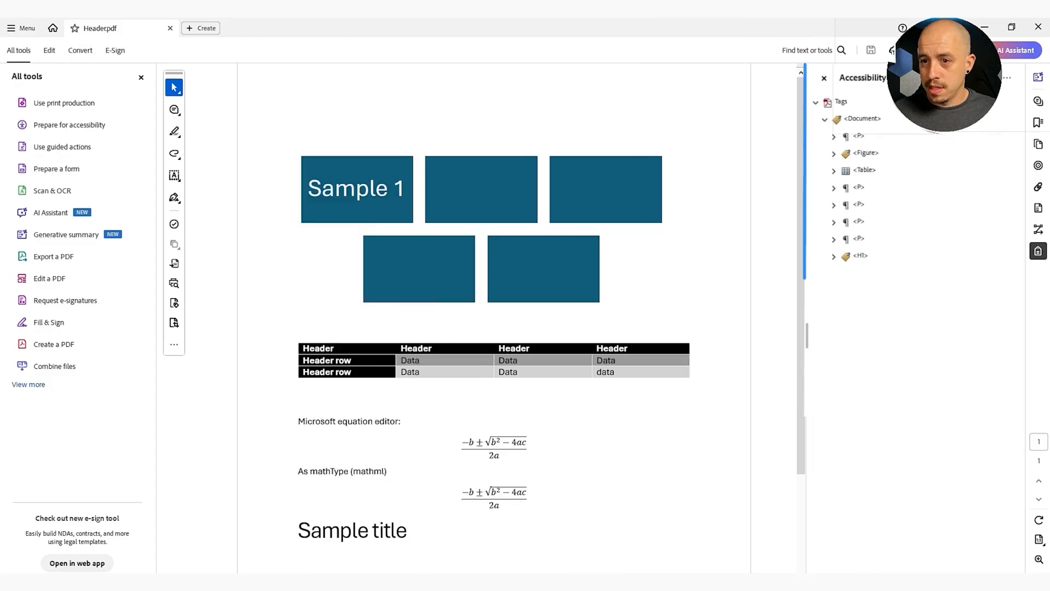
# Highlight the equation-editor and mathType paragraph tags and expand H1 showing 'Sample title'
pyautogui.click(854, 245)
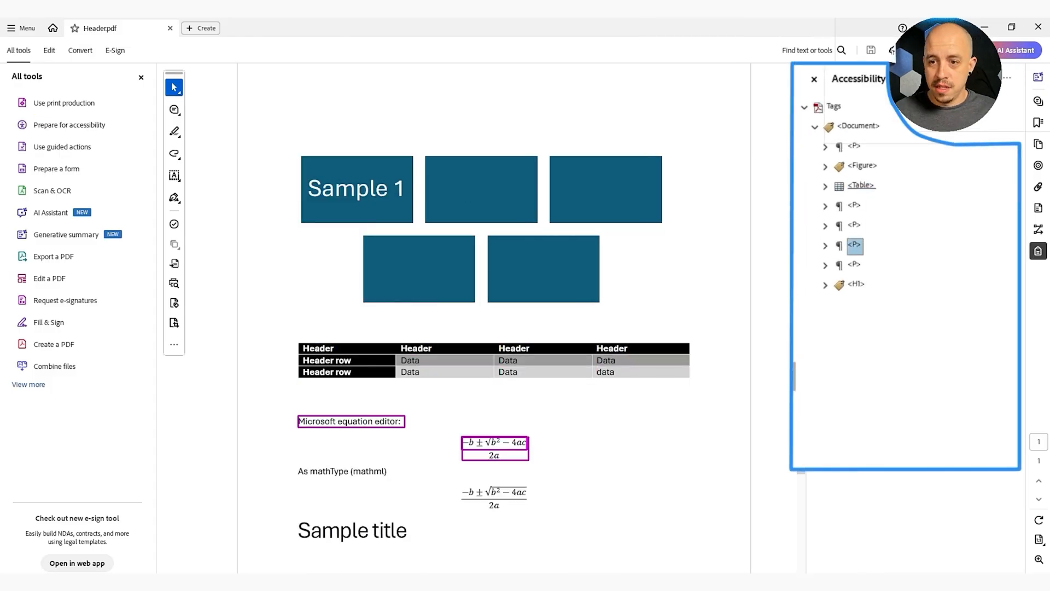
pyautogui.click(854, 284)
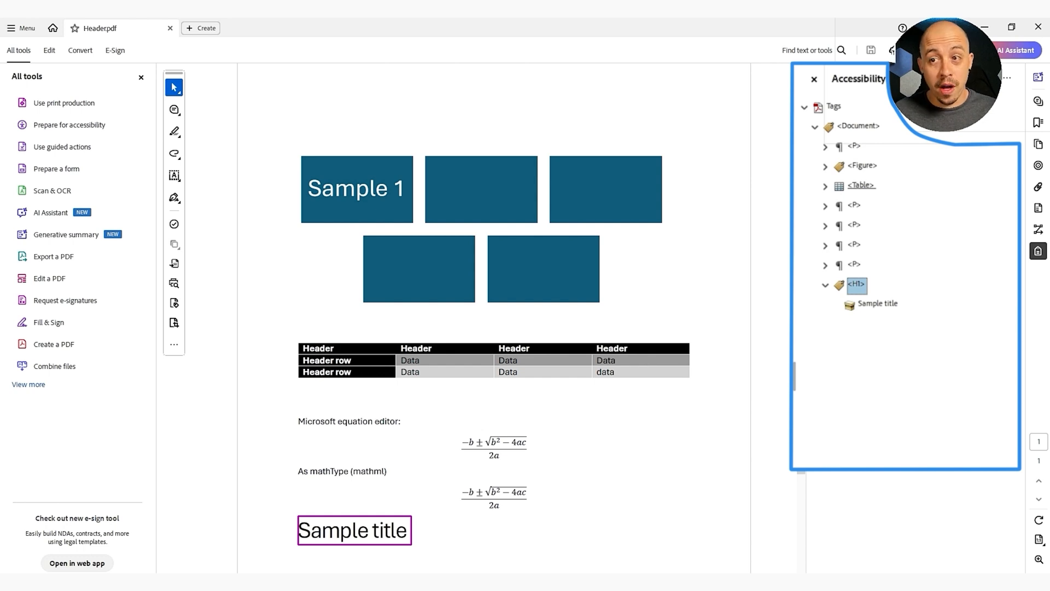
pyautogui.click(855, 265)
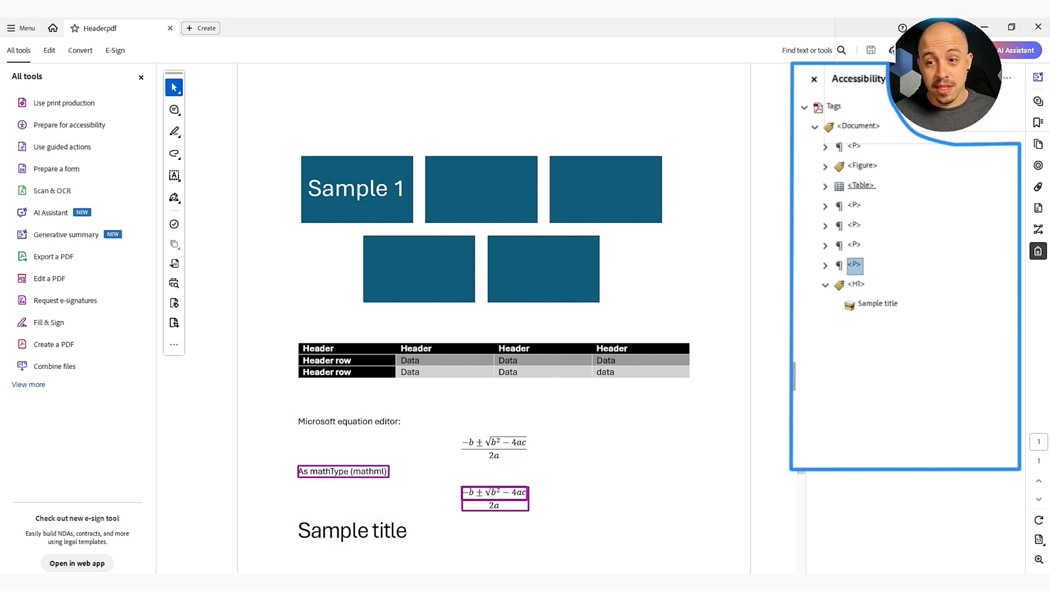
# Expand the Table tag down to its header cells and their paragraph contents
pyautogui.click(861, 186)
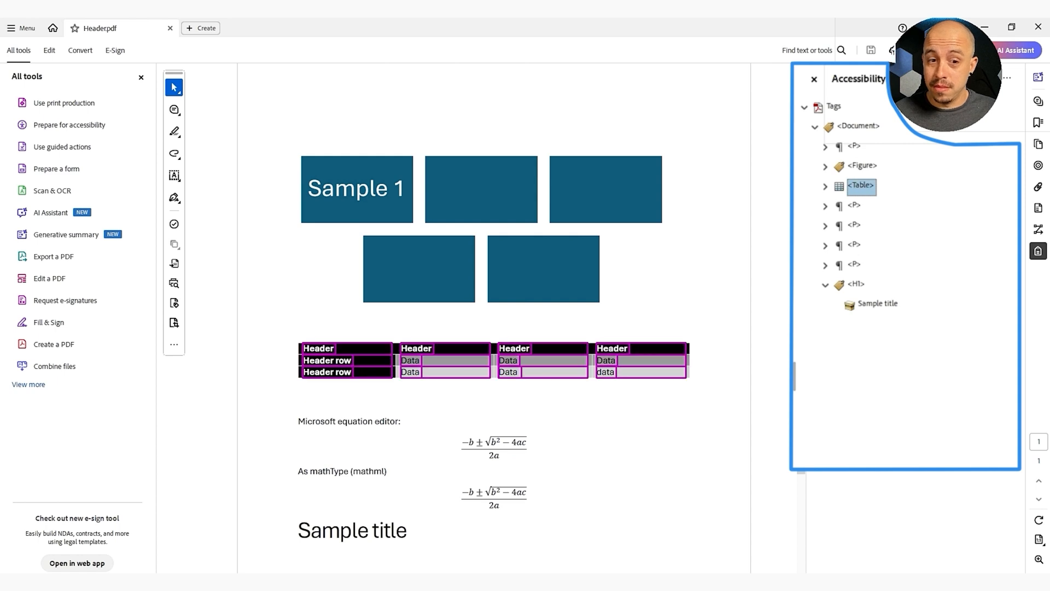
pyautogui.click(825, 185)
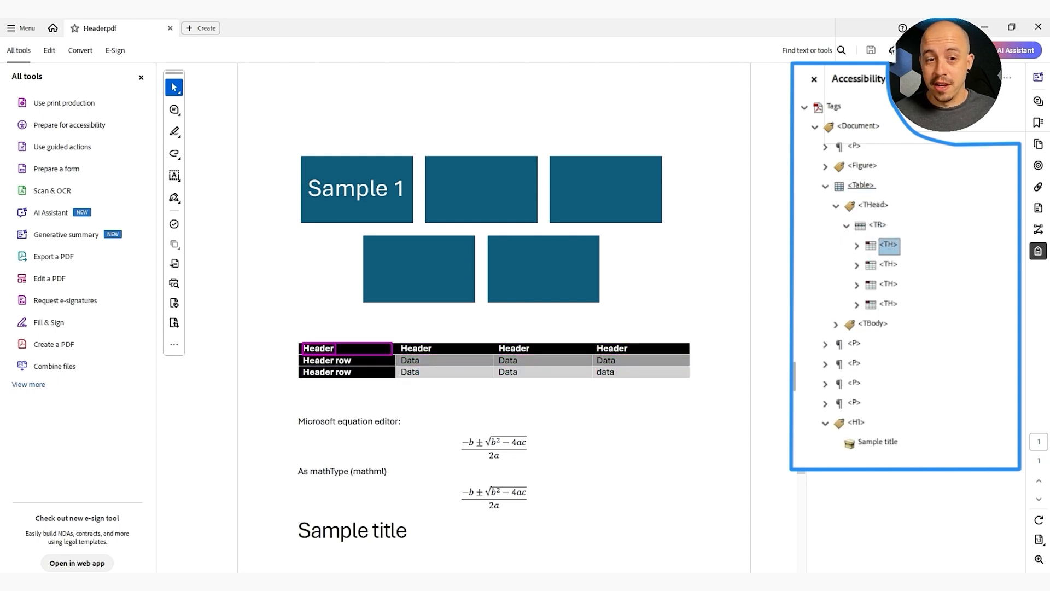
pyautogui.click(848, 206)
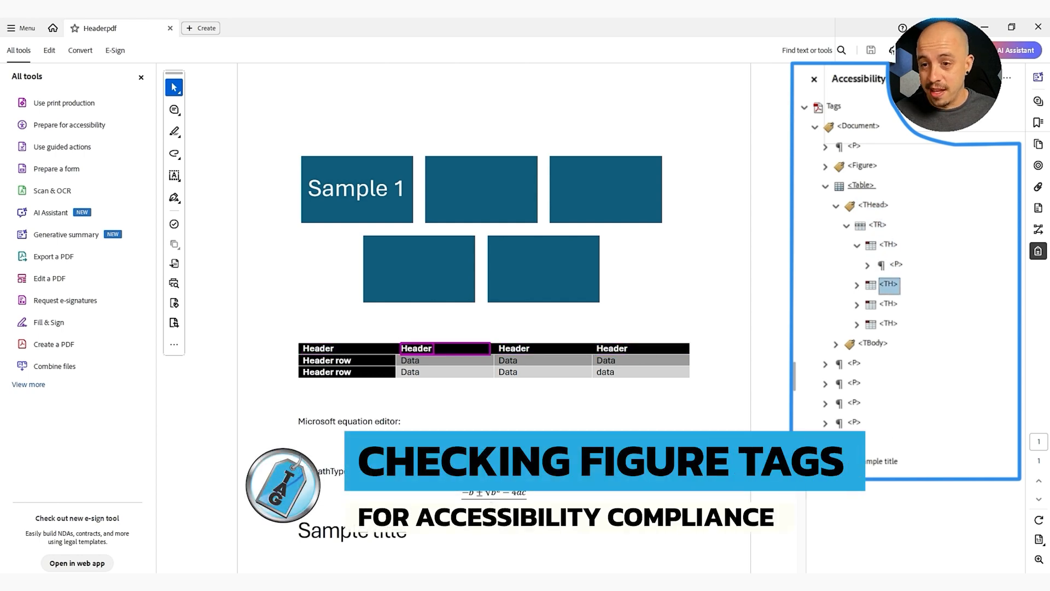
pyautogui.click(866, 265)
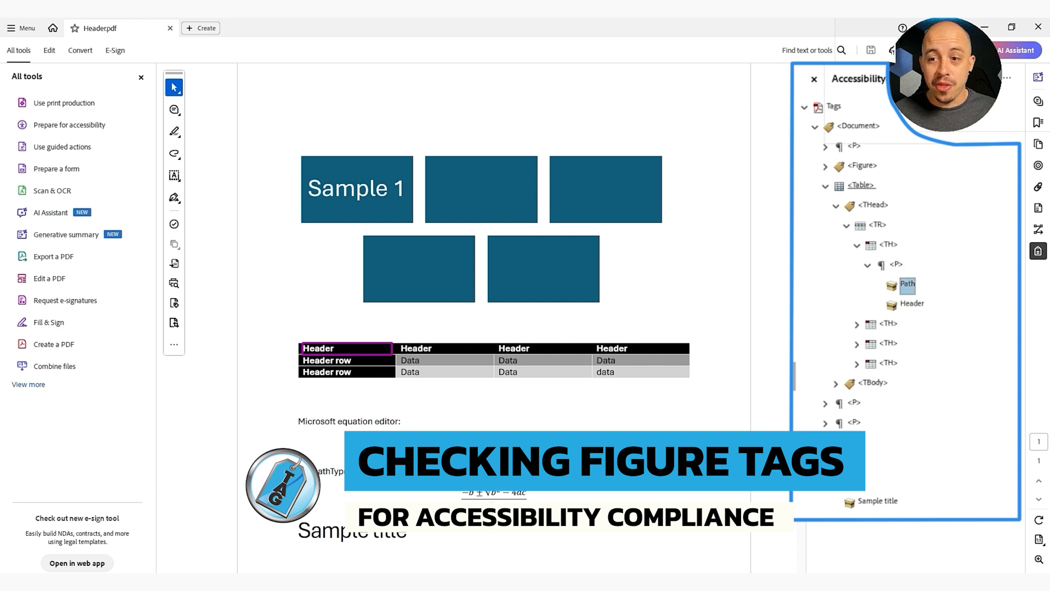
pyautogui.click(889, 325)
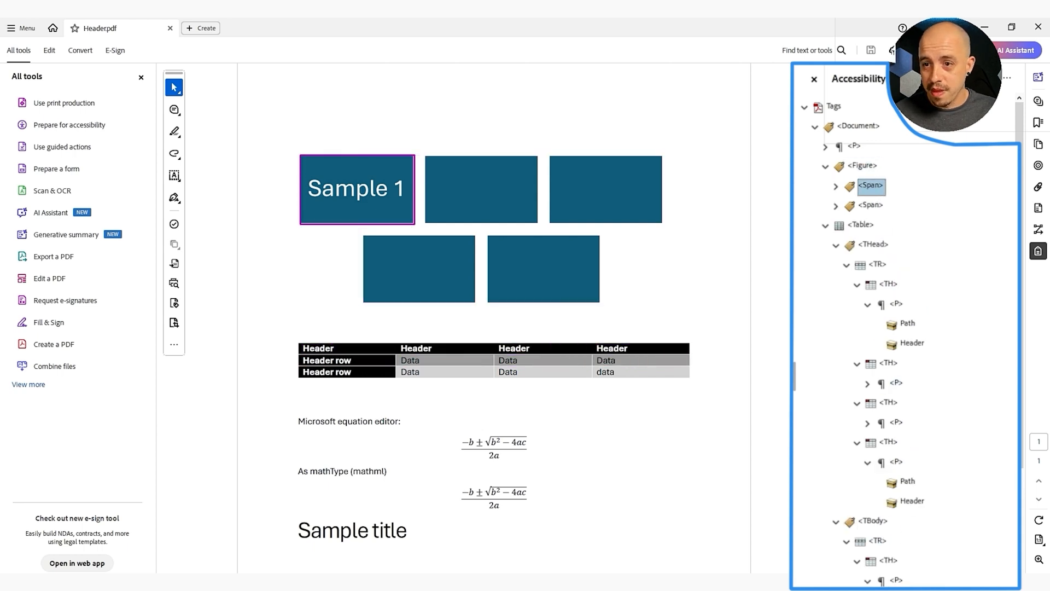
# Expand the Figure's two Span tags to highlight their boxes, then expand the equation paragraph tag
pyautogui.click(836, 186)
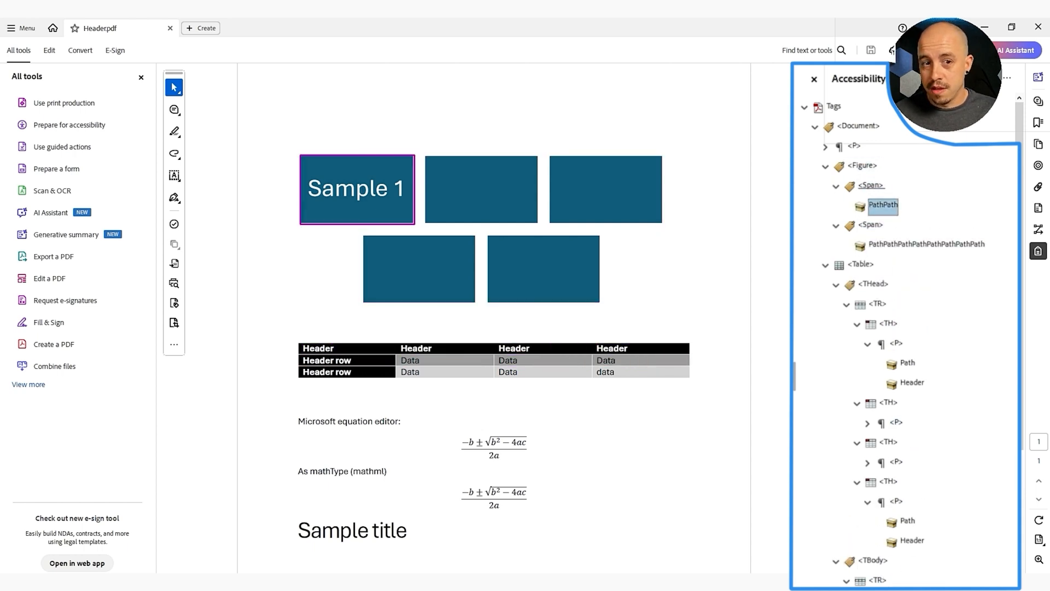
pyautogui.click(871, 186)
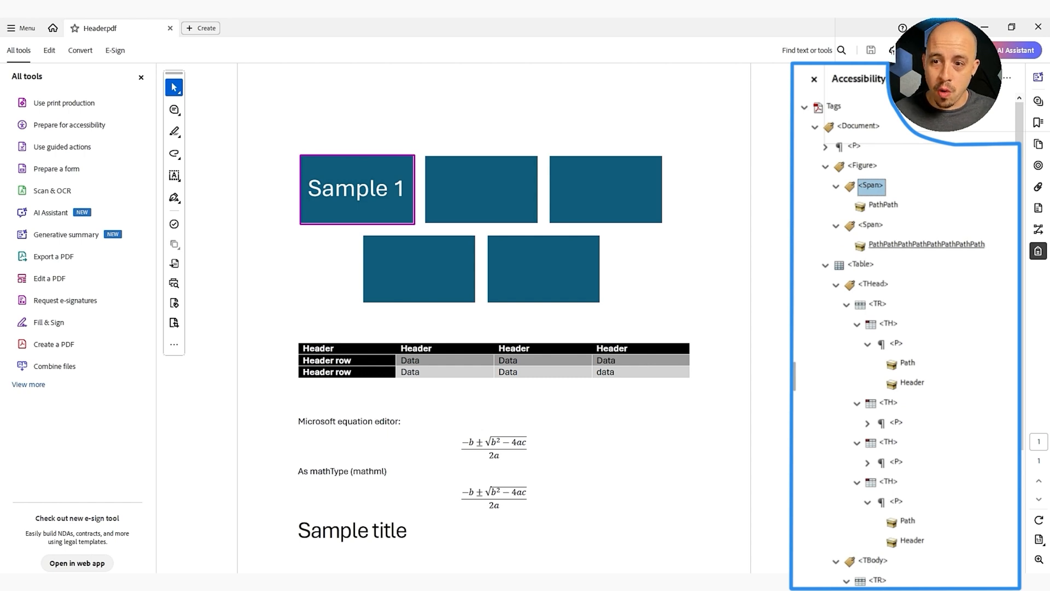
pyautogui.click(863, 165)
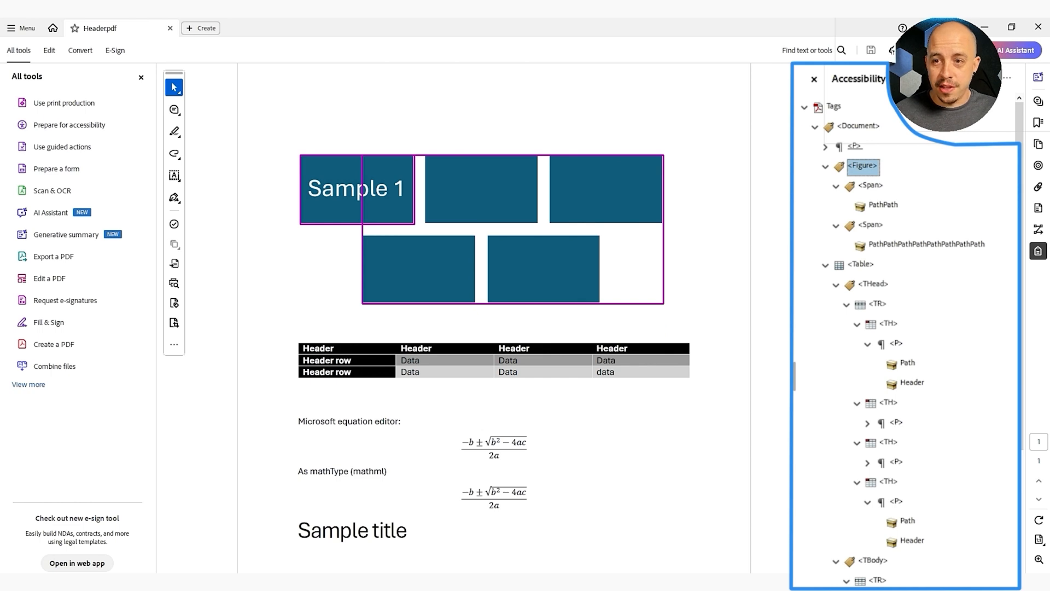
pyautogui.click(883, 205)
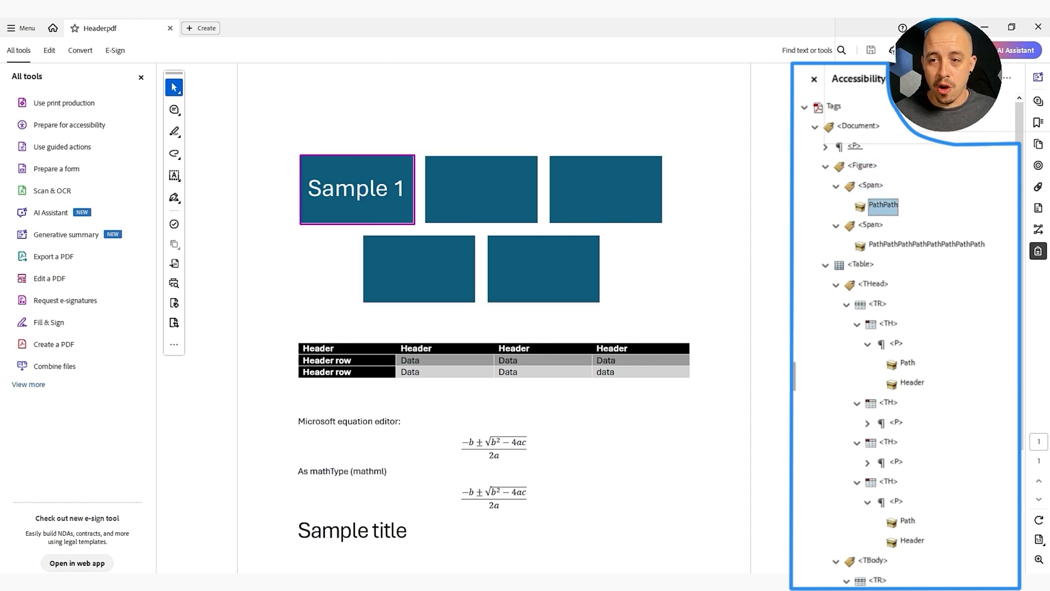
pyautogui.click(871, 224)
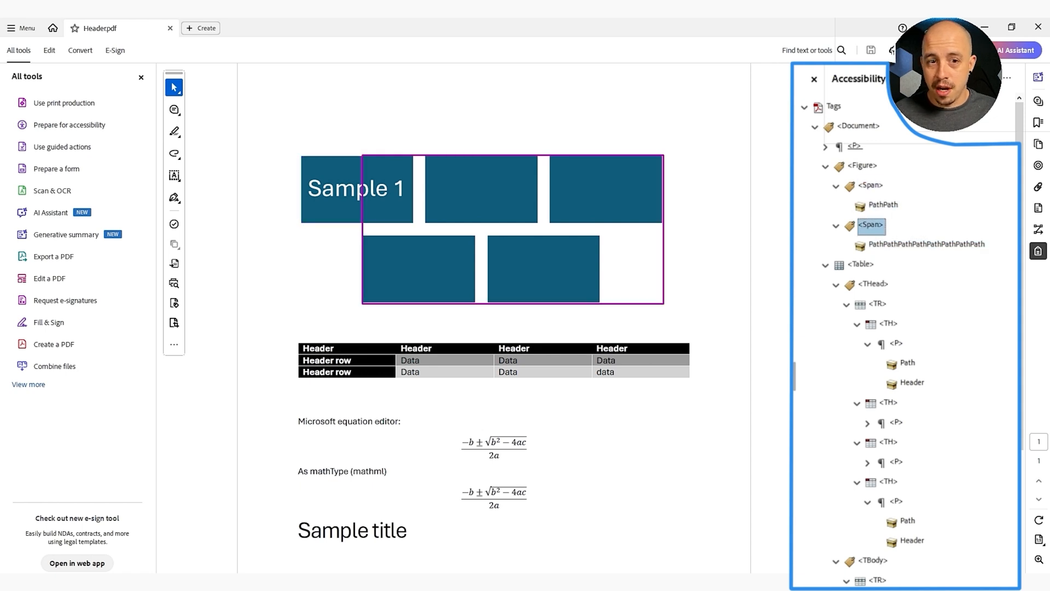
pyautogui.click(927, 244)
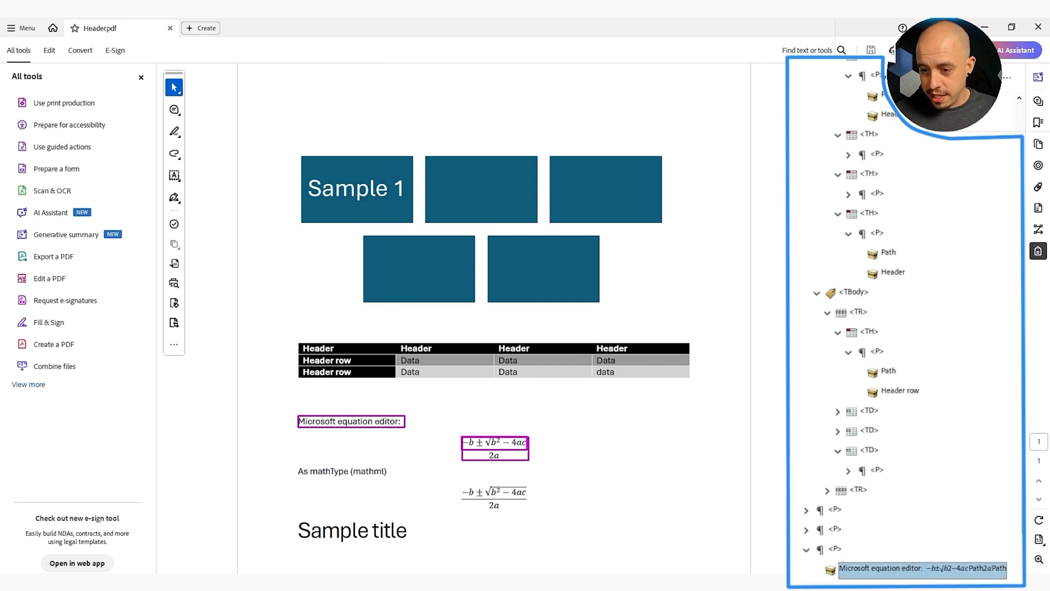
pyautogui.scroll(-3)
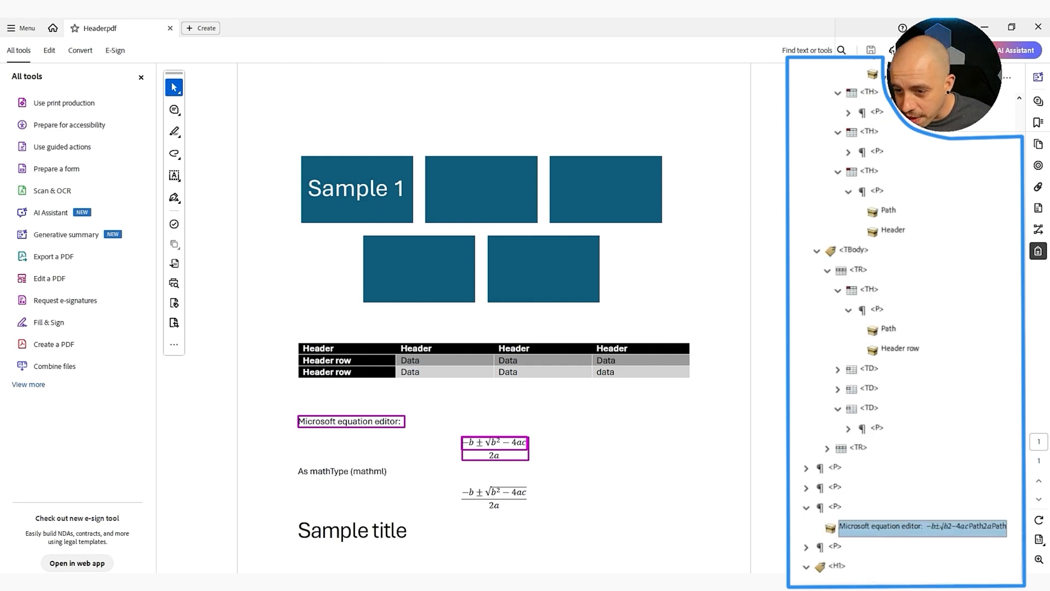